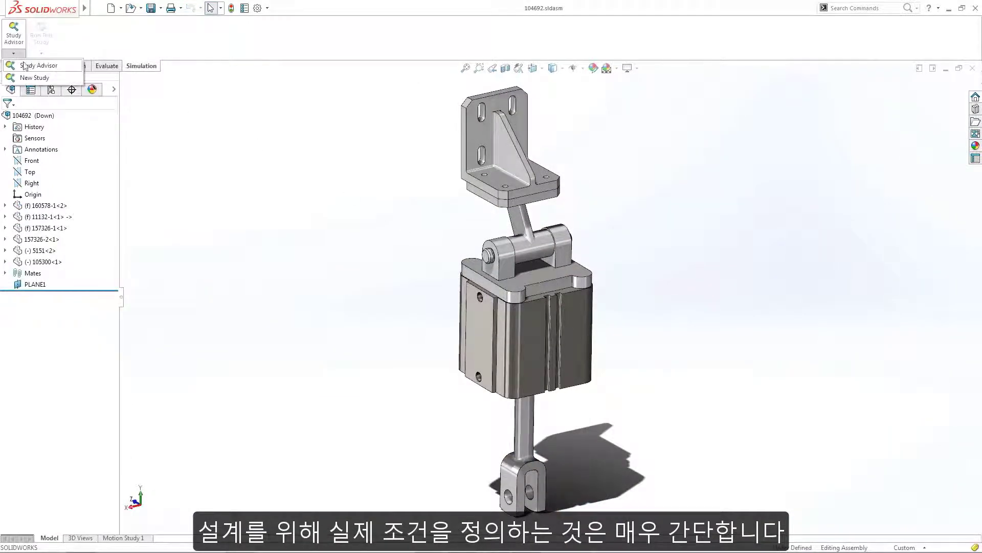
Create a new static study and name it Lifter
left_click(35, 77)
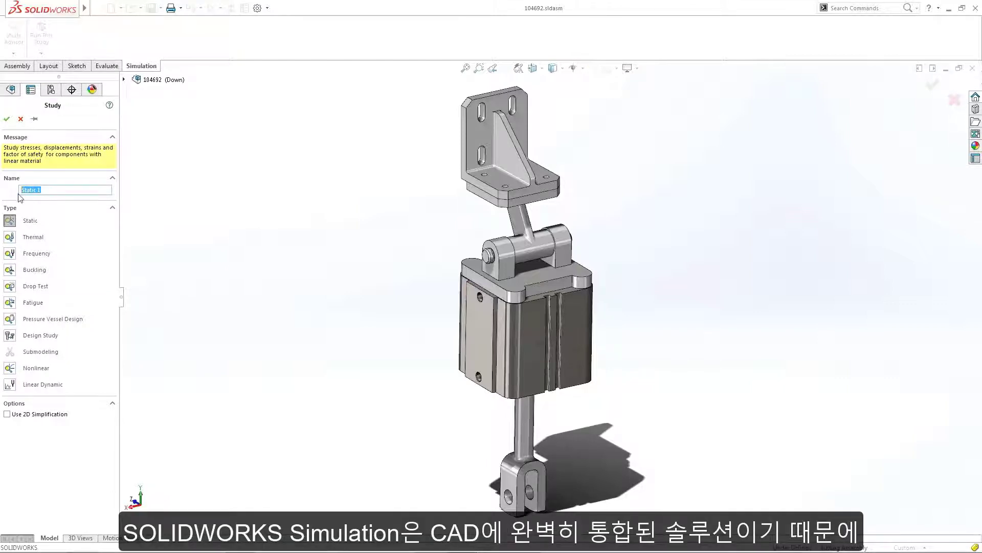
type("Lifter")
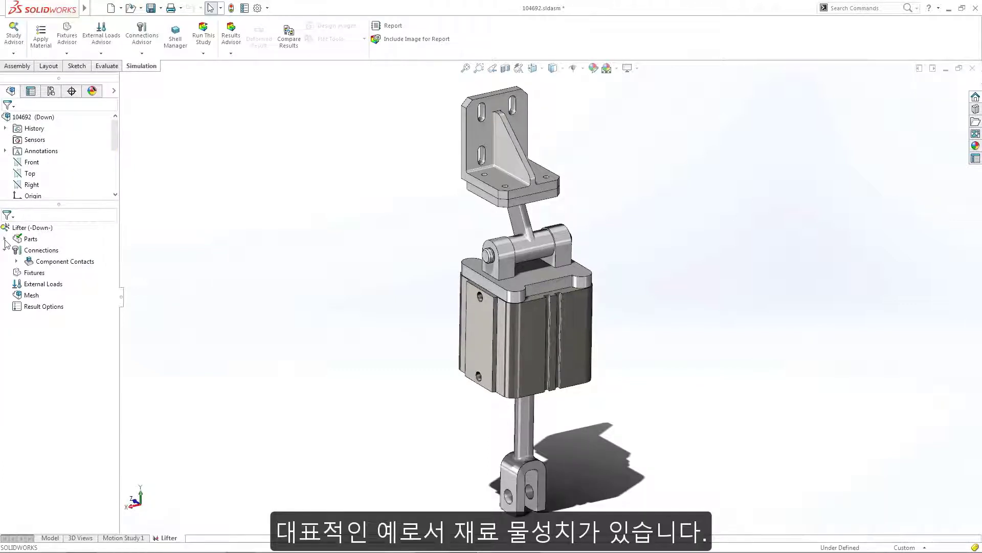
Expand the Parts folder to review each component's stainless steel material
left_click(6, 238)
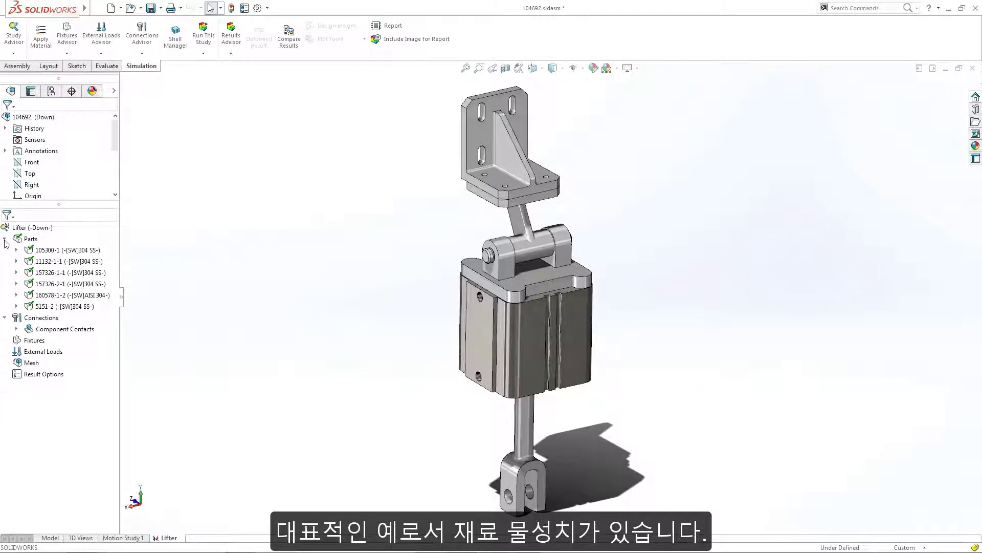
left_click(6, 238)
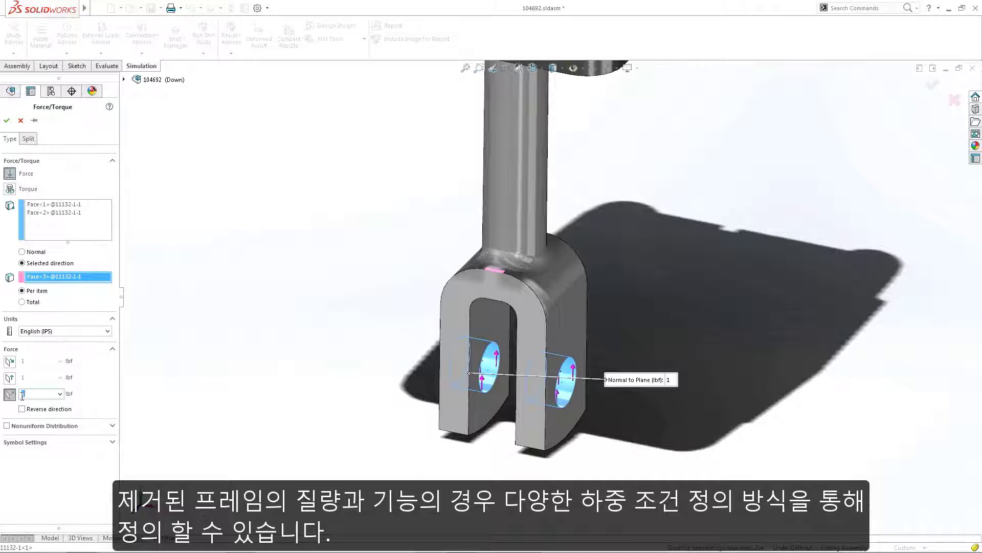
Apply a 600 lbf force on the lower clevis pin holes with Reverse direction checked
type("600")
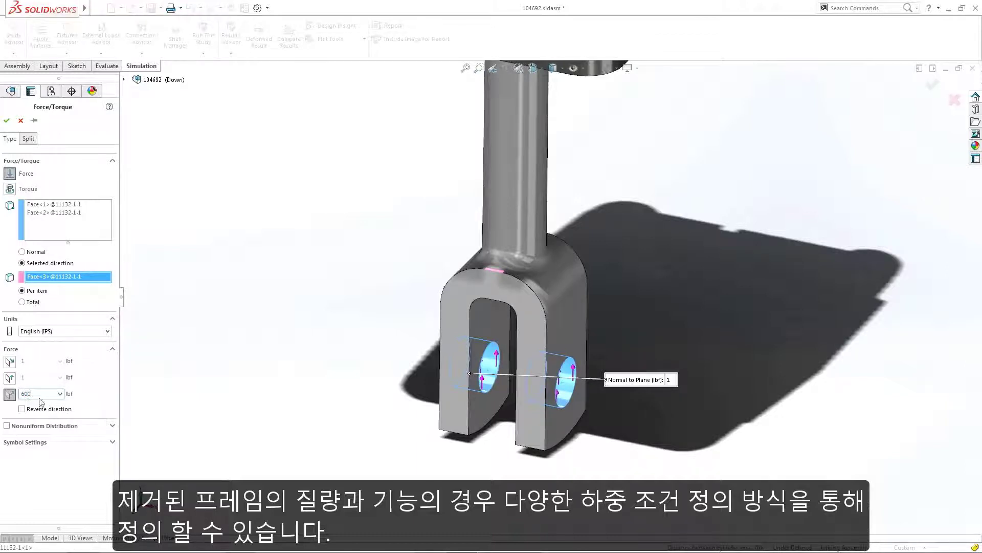
left_click(23, 408)
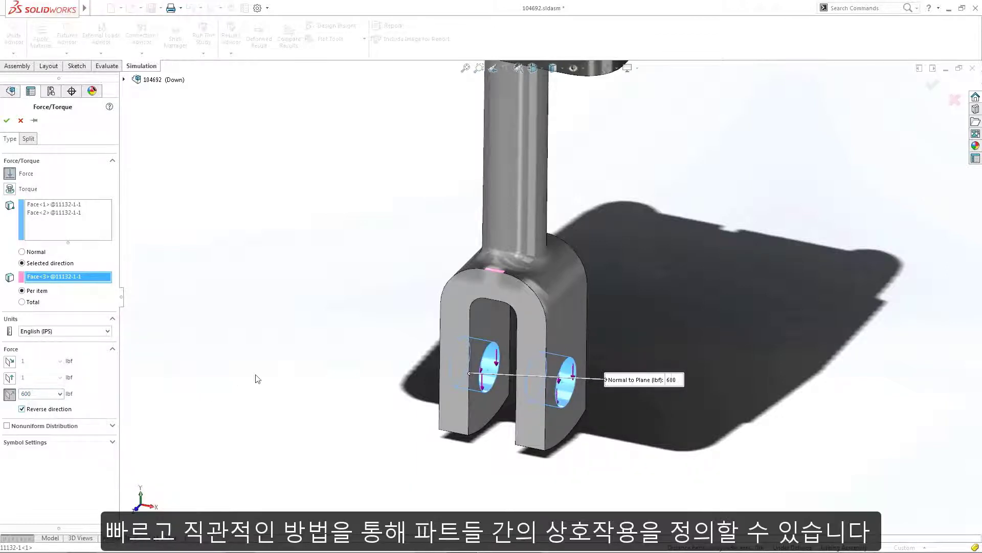
left_click(7, 121)
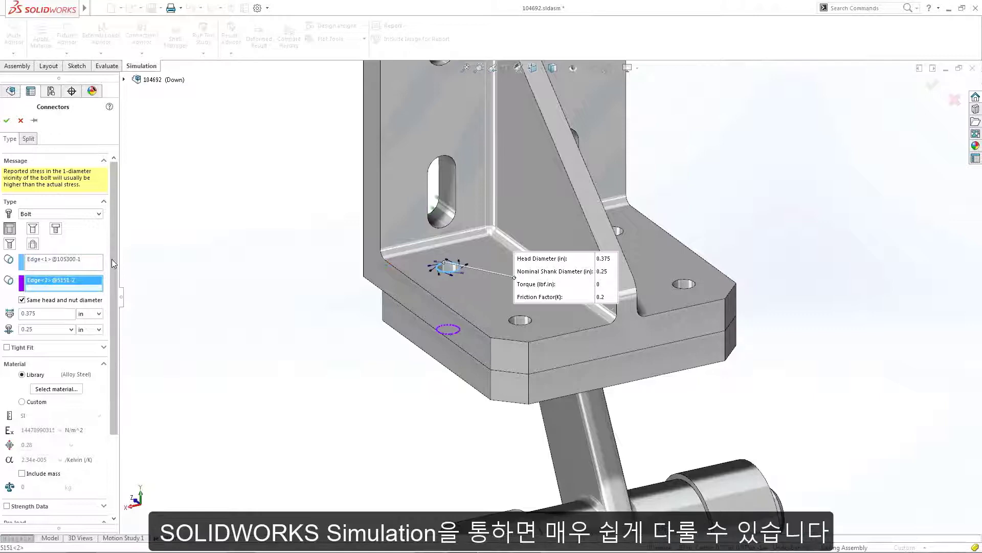
Define a bolt connector with 0.375 in head and 0.25 in shank diameters
scroll("down", 3)
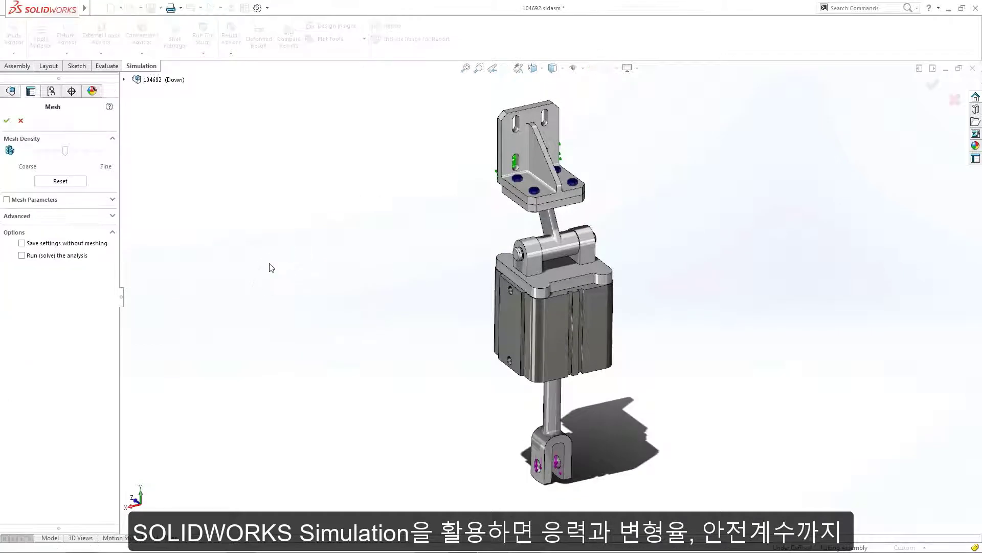
Mesh and run the study, then start a factor-of-safety plot from Results
left_click(21, 255)
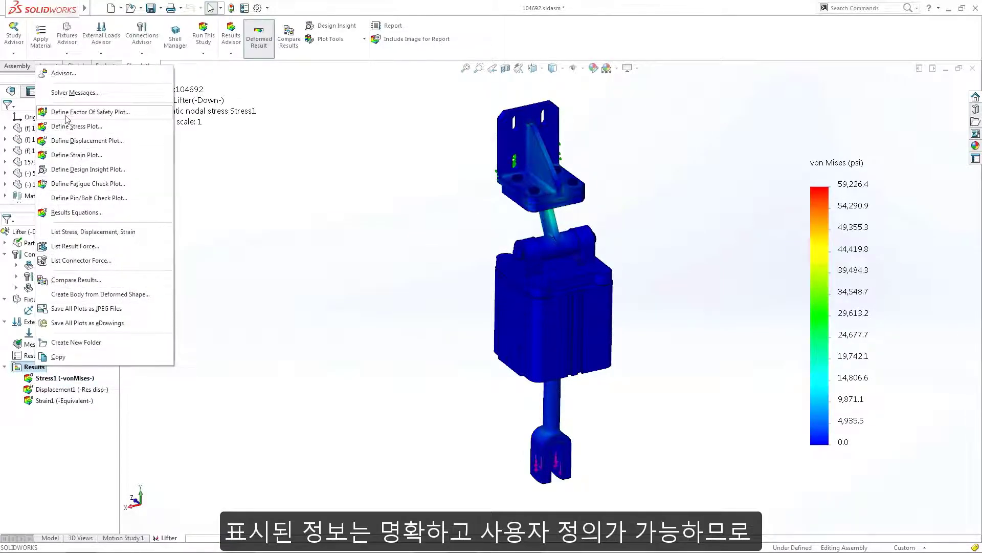
left_click(90, 111)
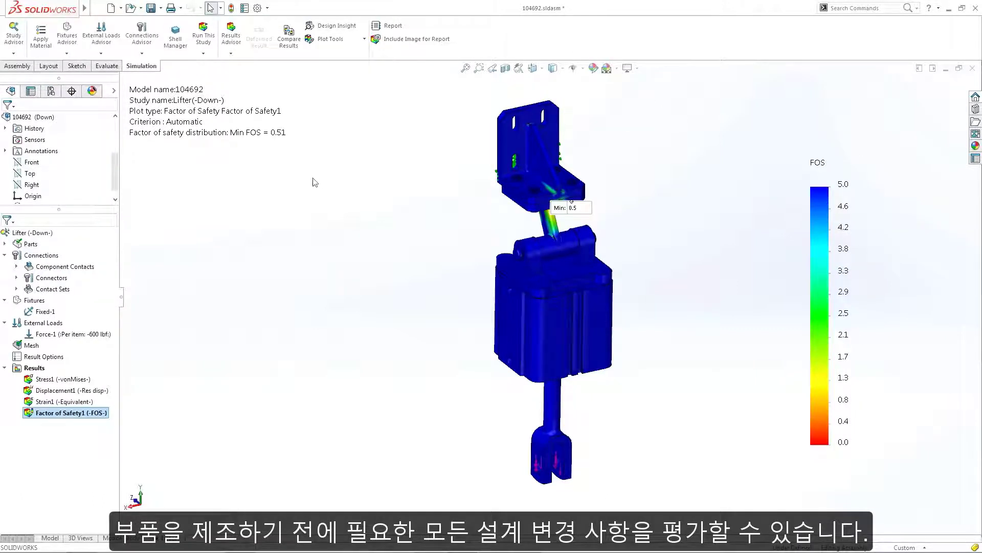
Show the factor-of-safety plot and drag its 0.51 Min label clear of the upper link
left_click(479, 67)
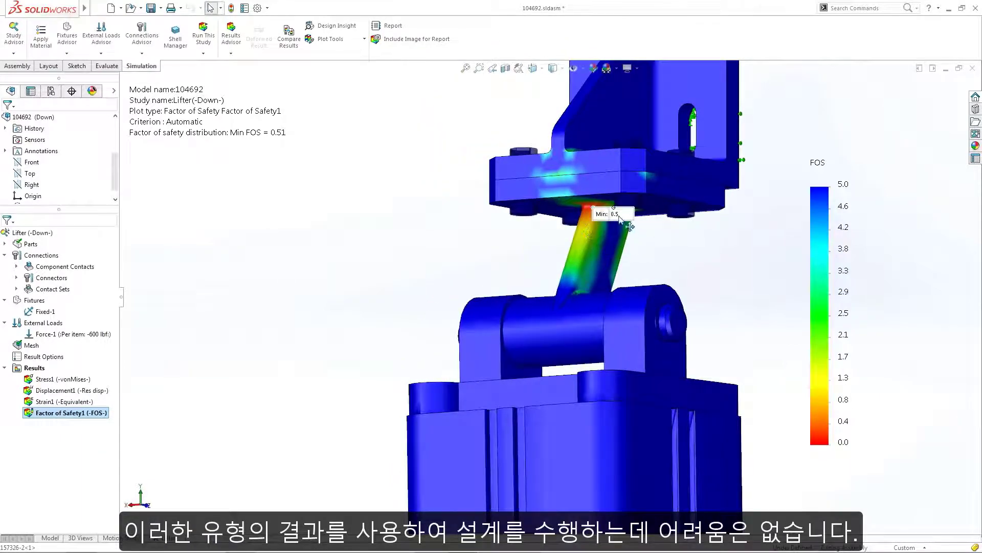
left_click_drag(611, 214, 673, 239)
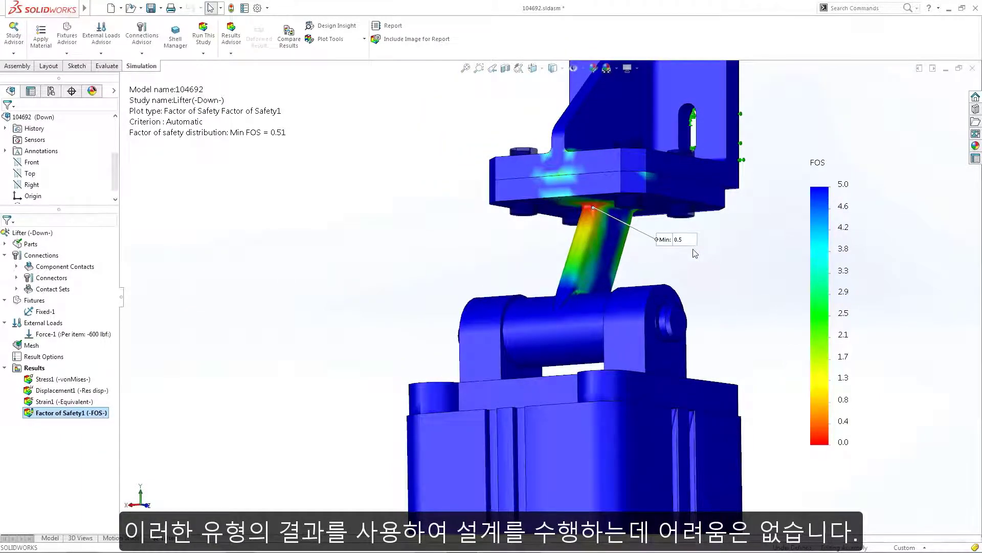